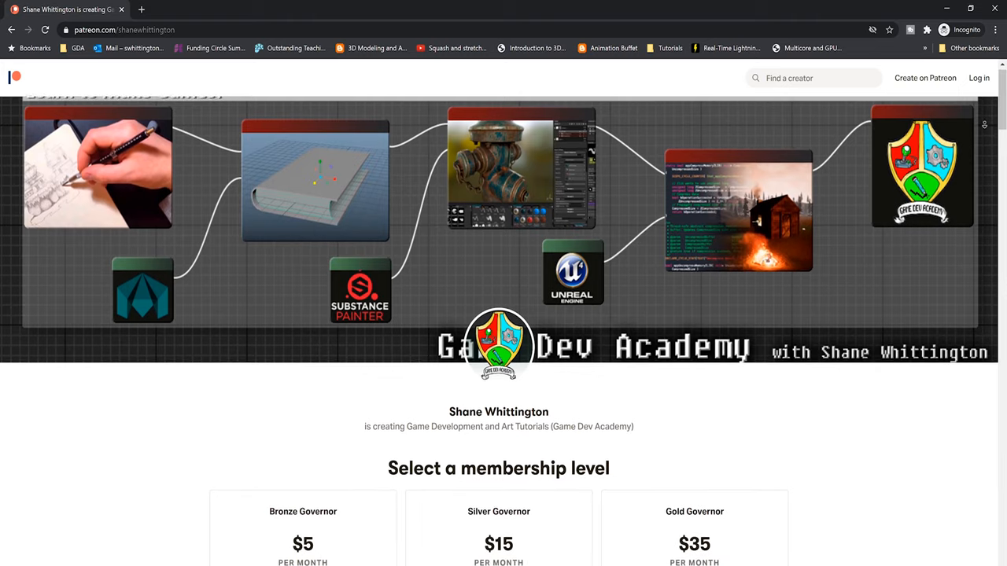
# Scroll the Game Dev Academy Patreon page down to the $5, $15 and $35 membership tiers
pyautogui.scroll(-3)
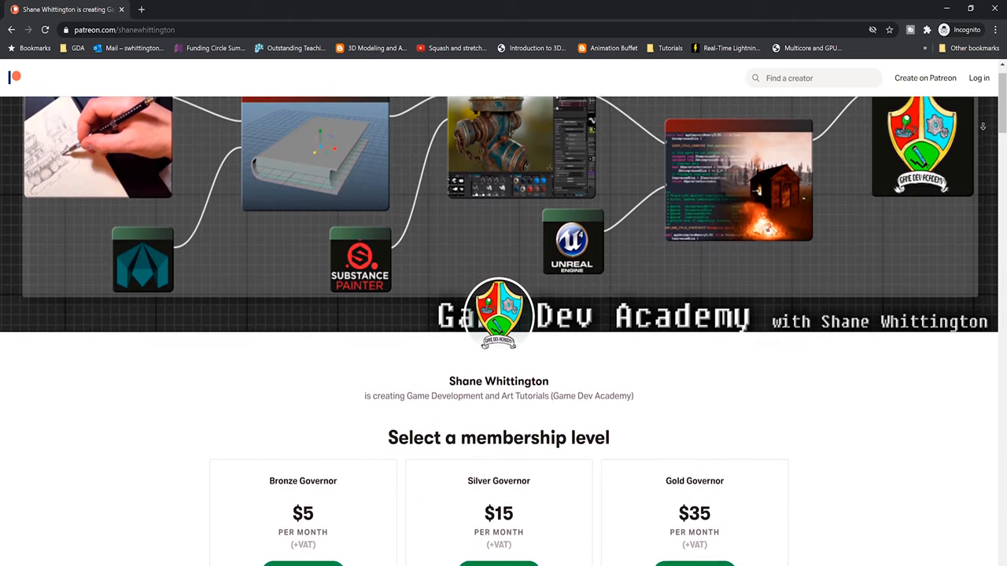
pyautogui.scroll(-3)
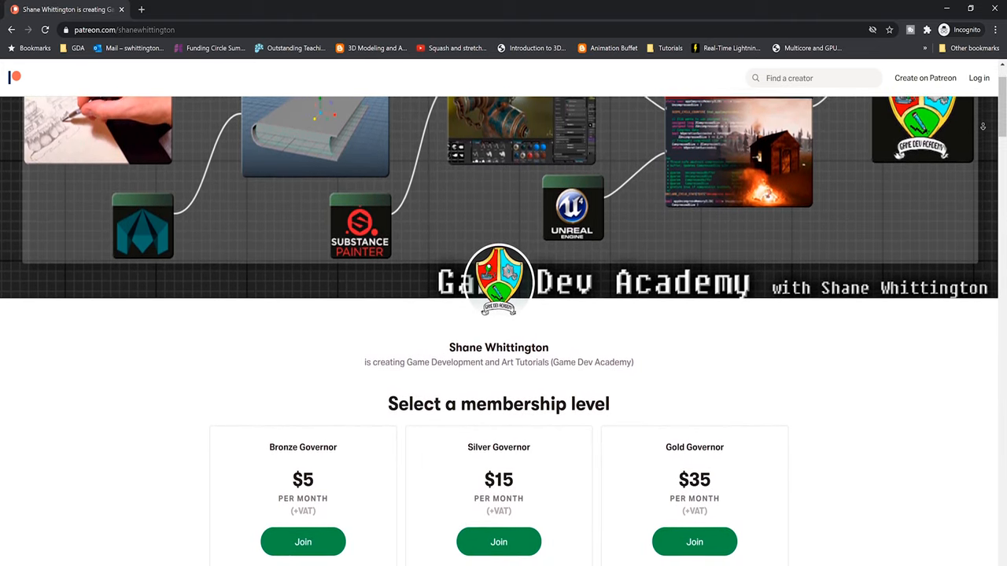
pyautogui.scroll(-3)
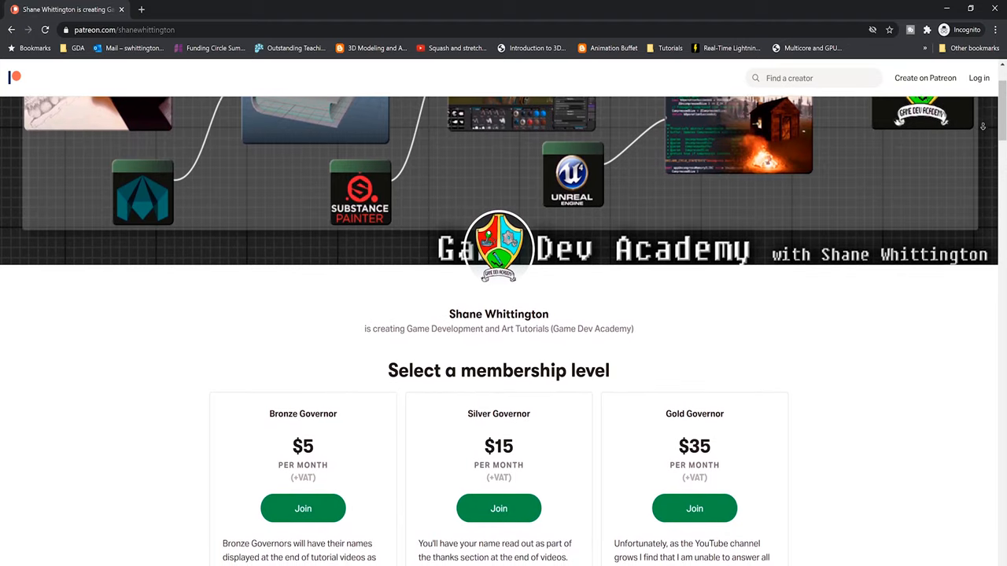
pyautogui.scroll(-3)
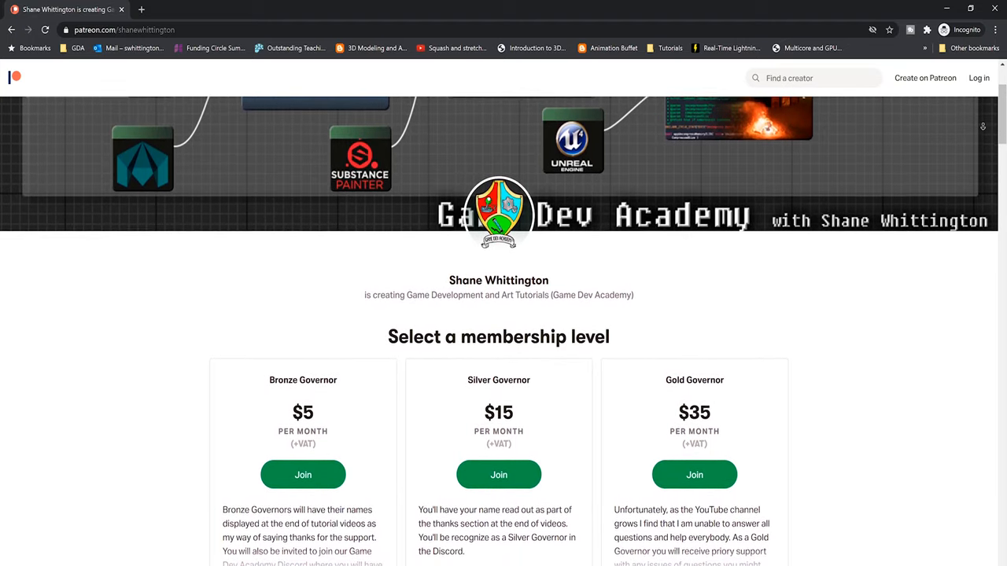
pyautogui.scroll(-3)
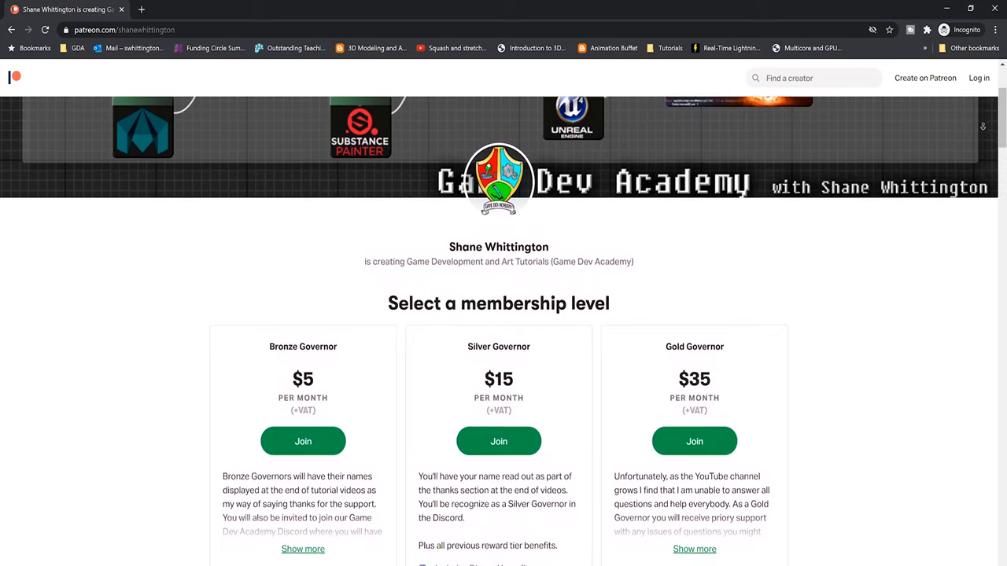
pyautogui.scroll(-3)
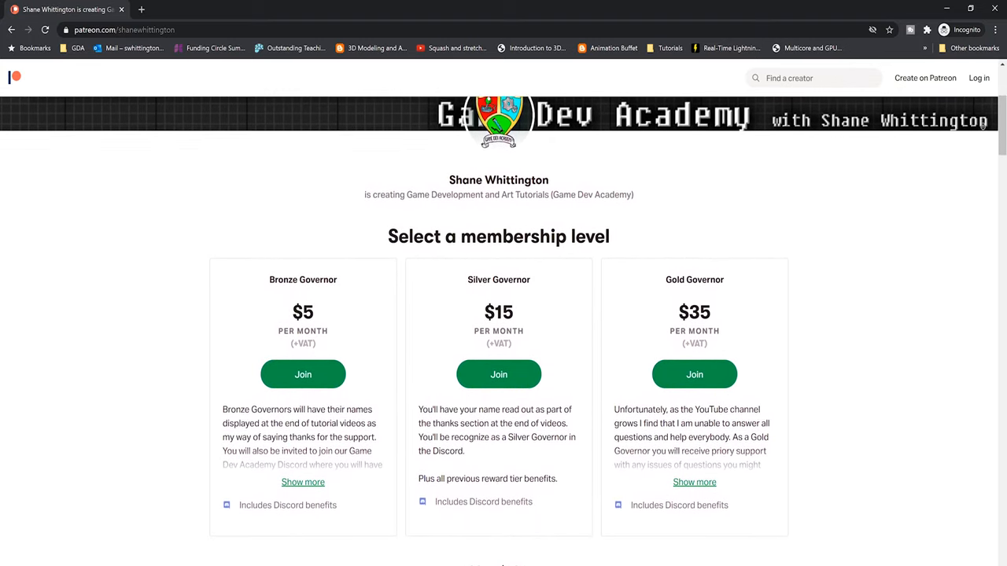
pyautogui.scroll(-3)
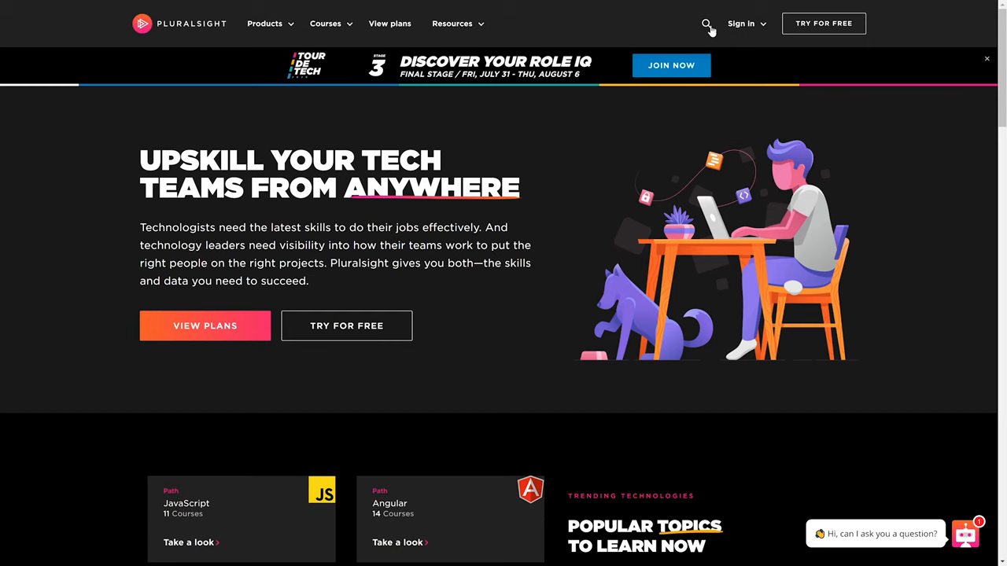
# Search Pluralsight for 'maya' and open the Maya: Core Skills path
pyautogui.write('ma')
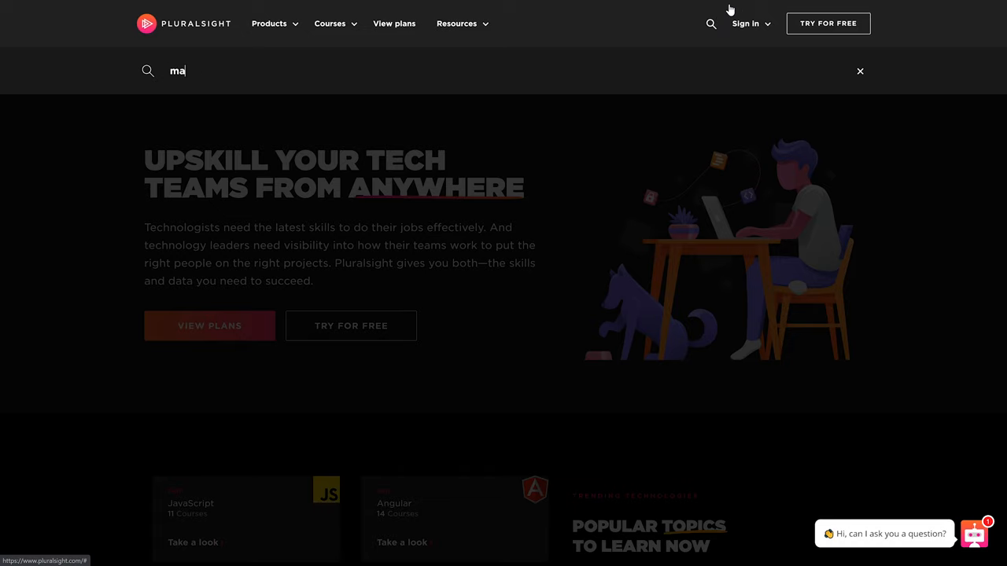
pyautogui.write('ya')
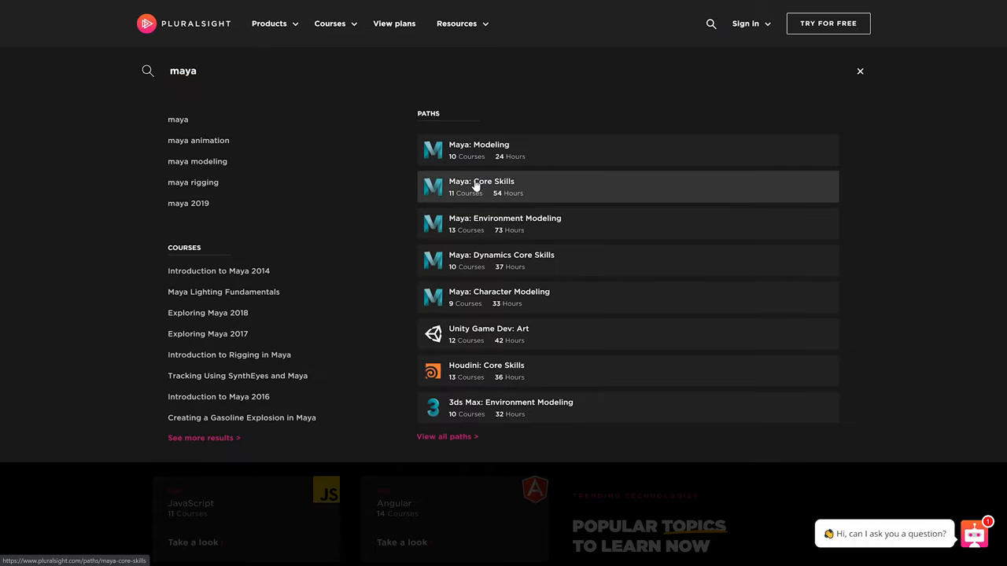
pyautogui.click(482, 186)
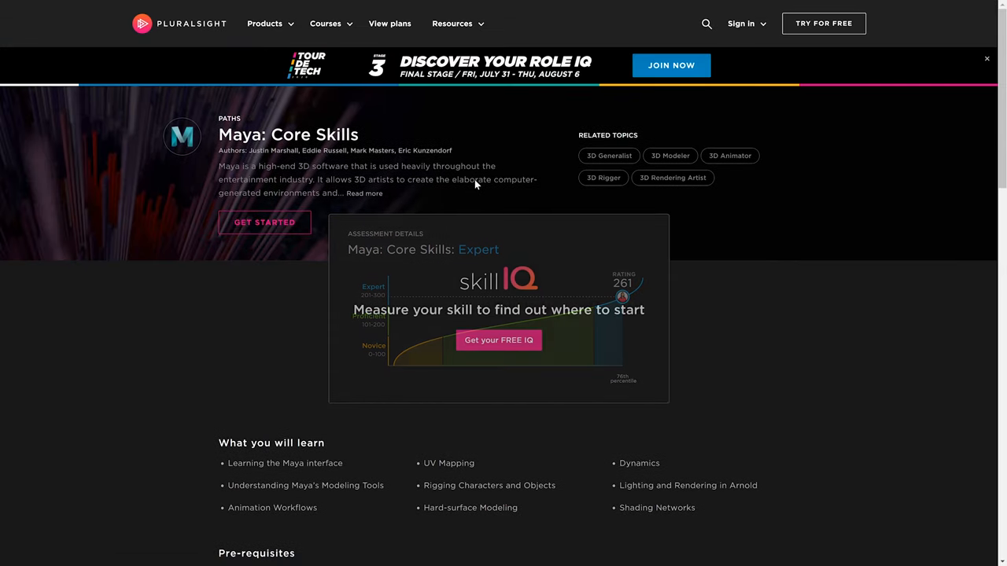
# Scroll the Maya: Core Skills path through its Beginner, Intermediate and Advanced course lists
pyautogui.scroll(-3)
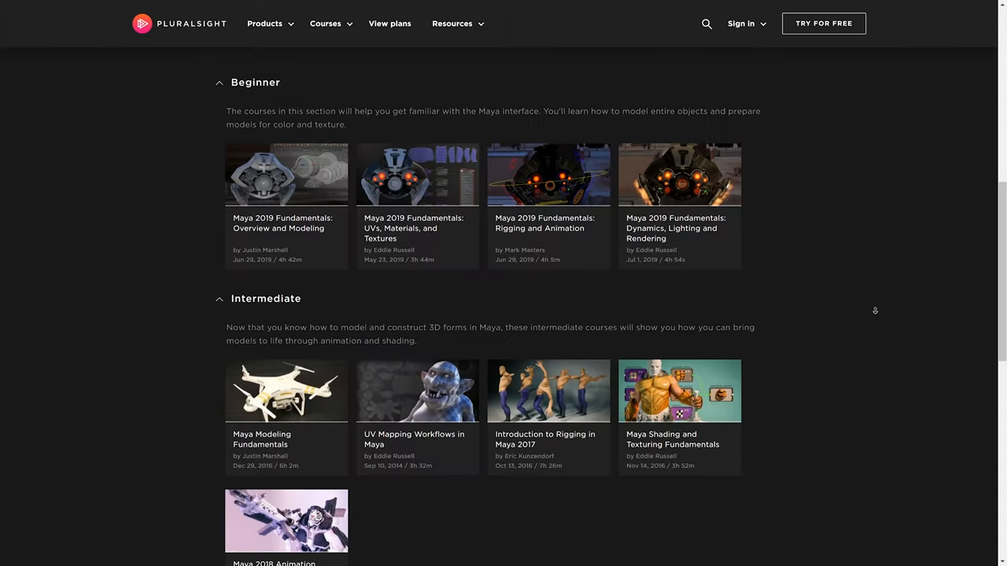
pyautogui.scroll(-3)
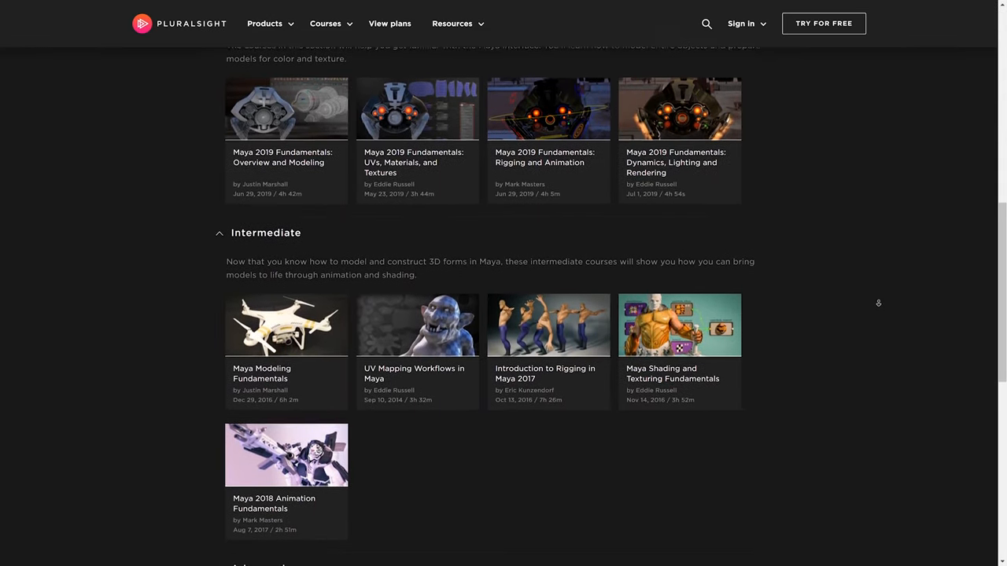
pyautogui.scroll(-3)
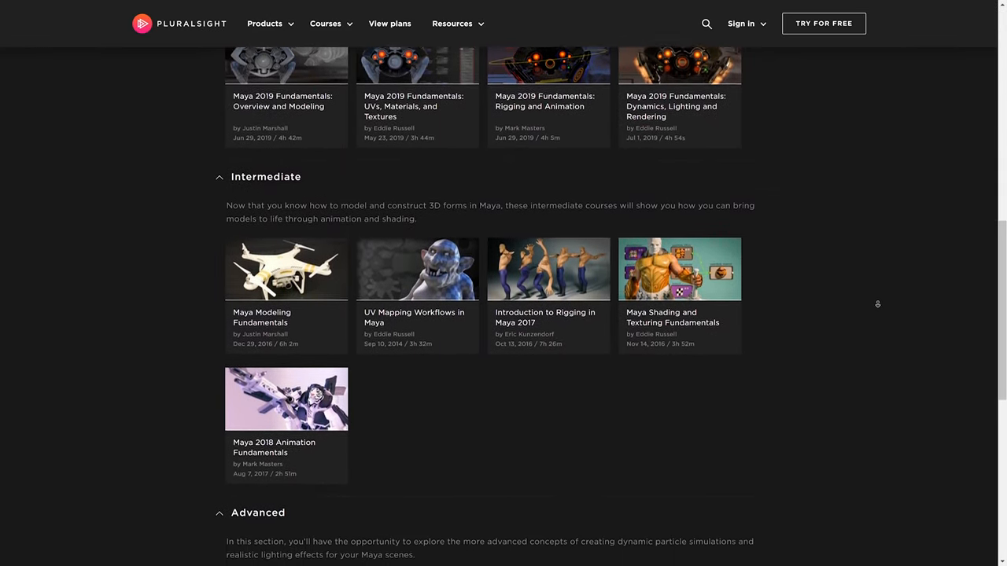
pyautogui.scroll(-3)
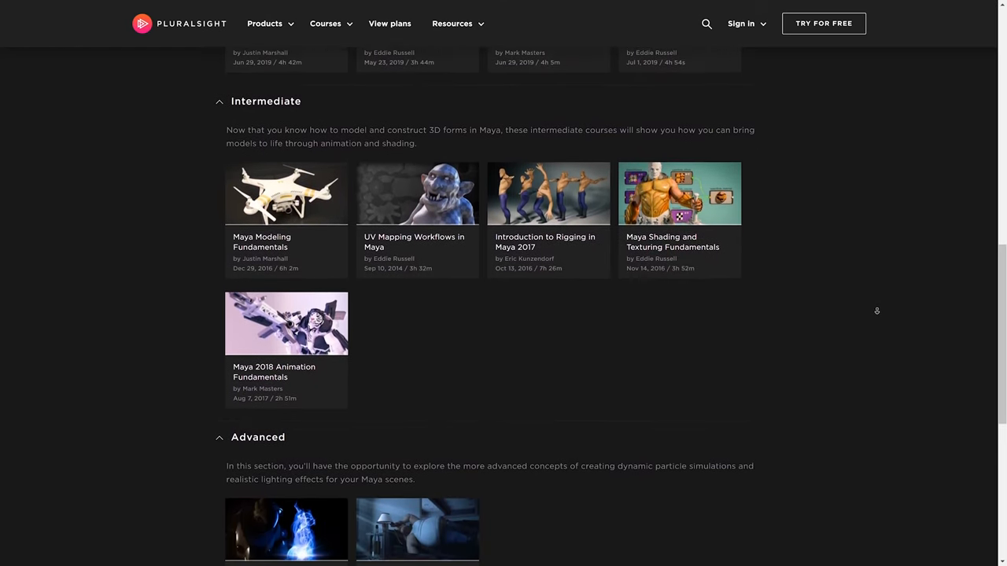
pyautogui.scroll(-3)
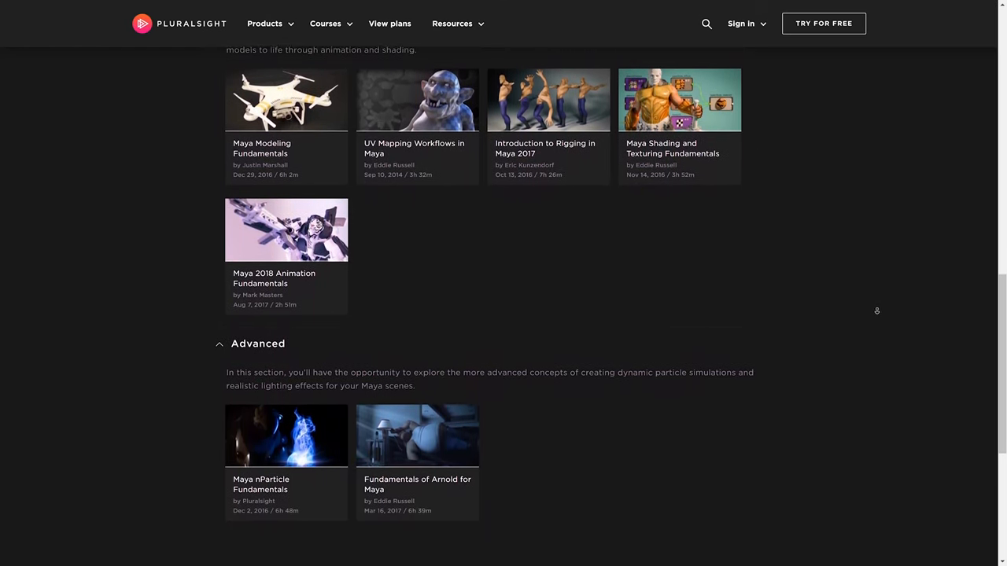
pyautogui.scroll(-3)
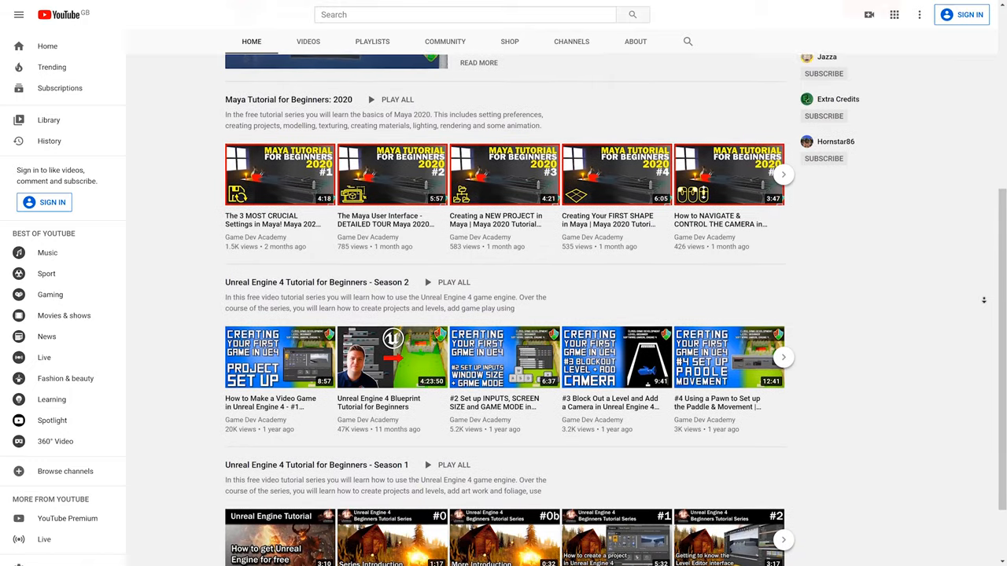
# Scroll the channel Home tab to the Unreal Engine 4 Tutorial for Beginners Season 1 and 2 shelves
pyautogui.scroll(-3)
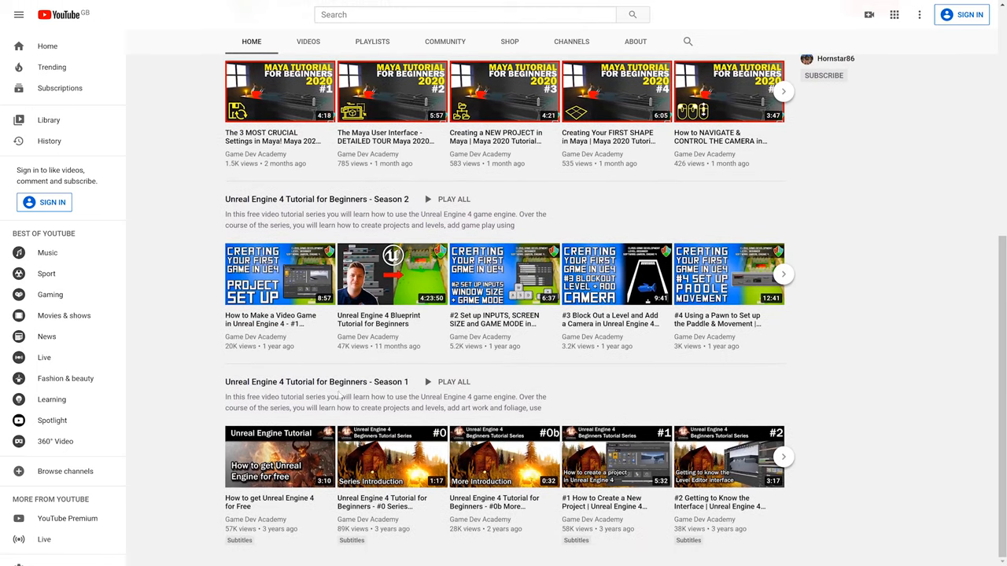
pyautogui.moveTo(642, 391)
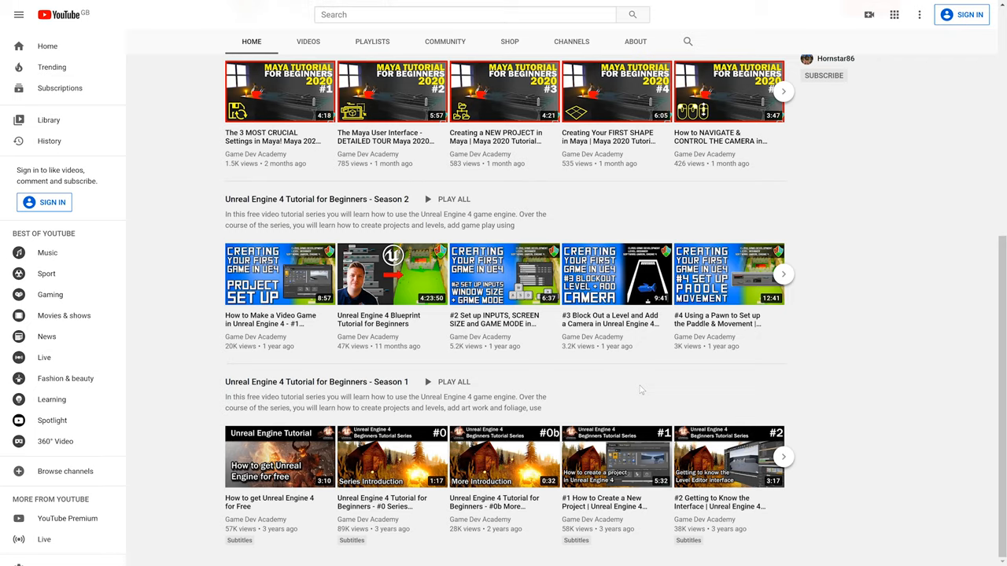